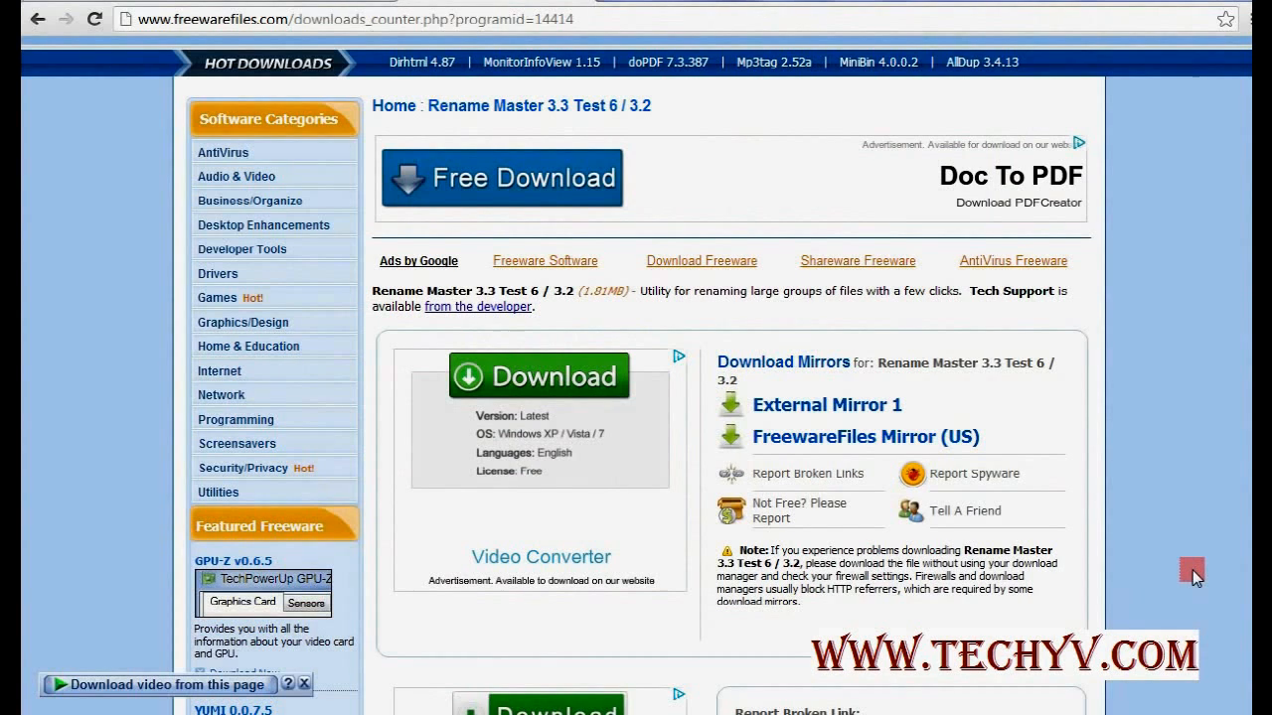
mouse_move(828, 406)
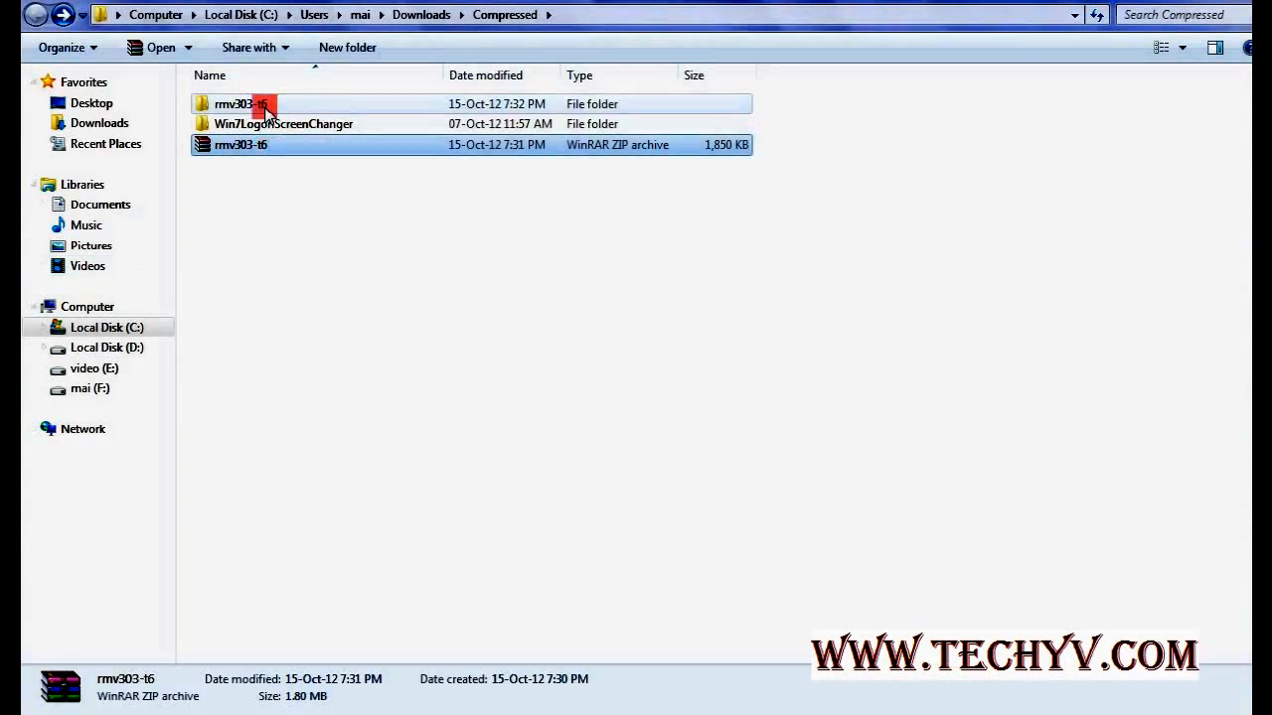
Open the extracted rmv303-t6 folder in Downloads\Compressed.
double_click(240, 103)
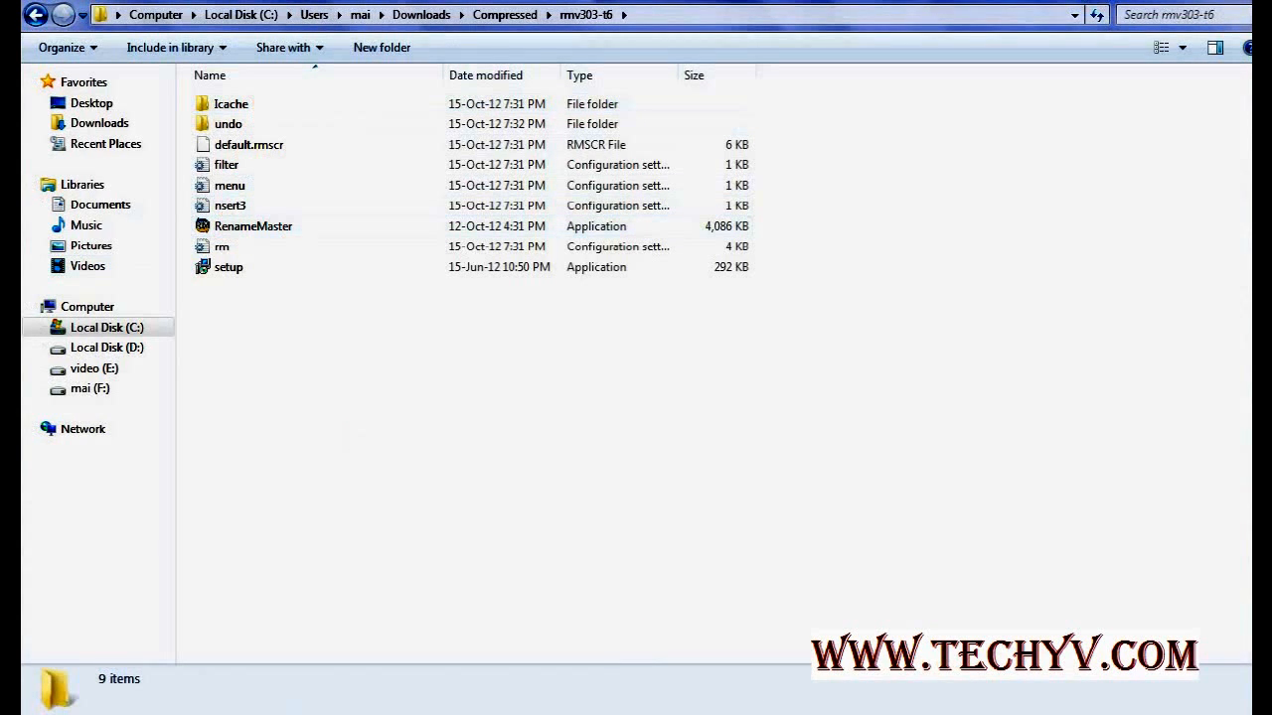
Launch RenameMaster.exe from rmv303-t6 and show only its files in the list.
double_click(253, 226)
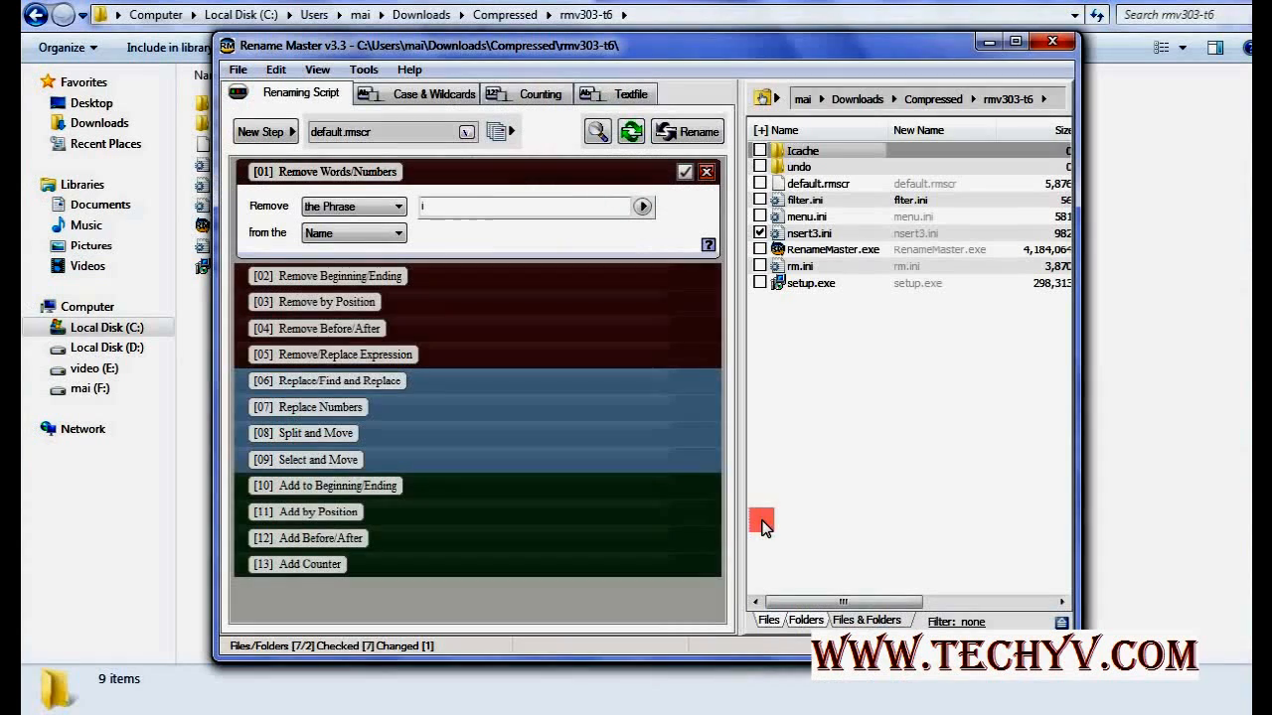
mouse_move(564, 291)
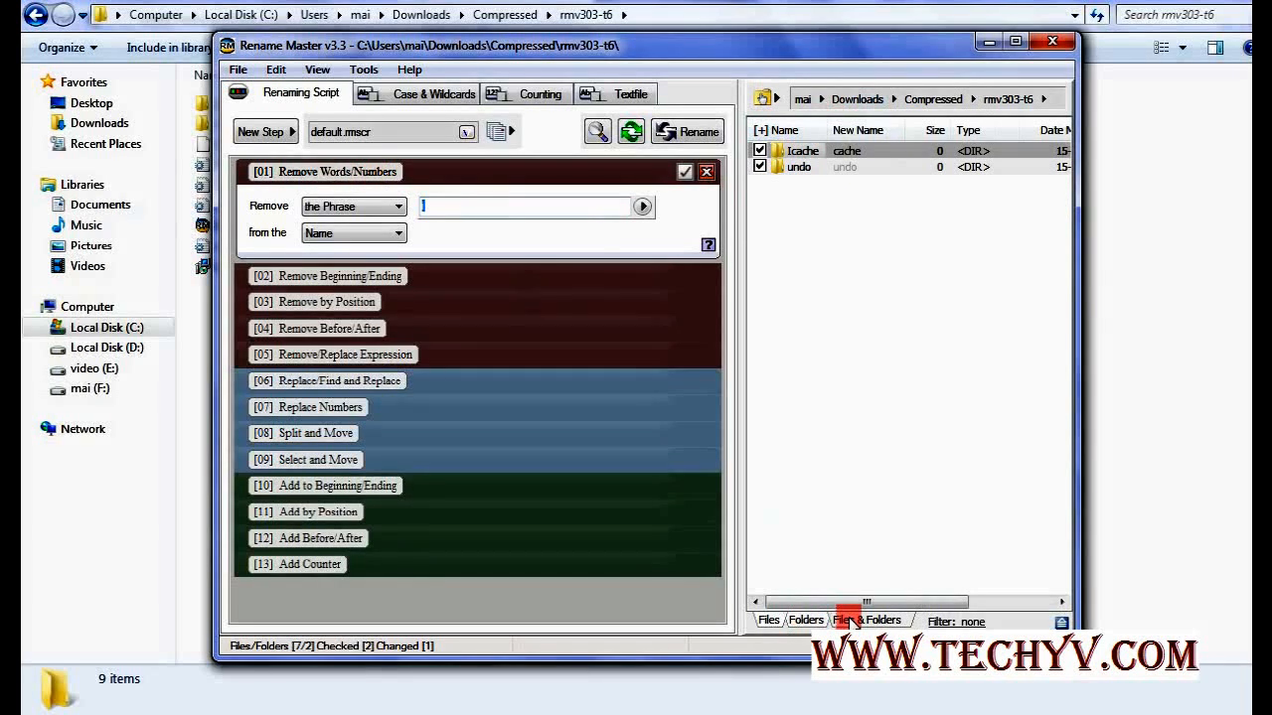
click(768, 620)
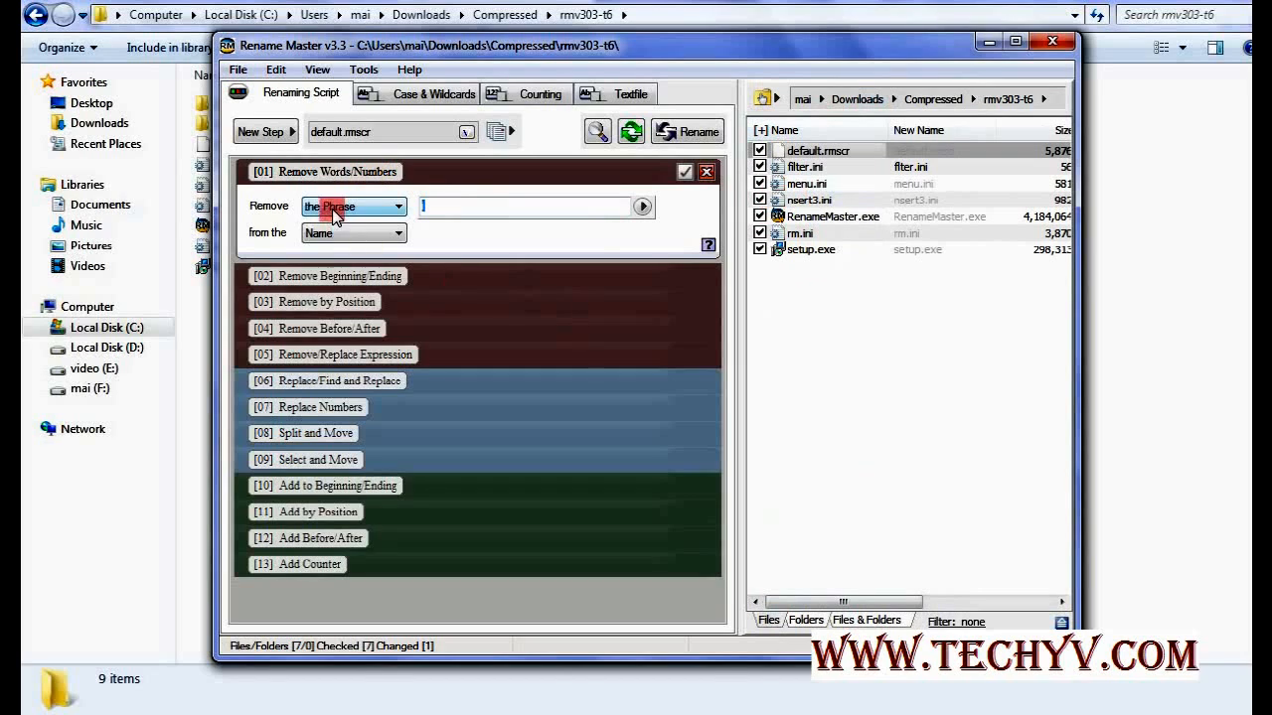
Undo the last rename, restoring nsert3.ini to insert3.ini.
click(527, 206)
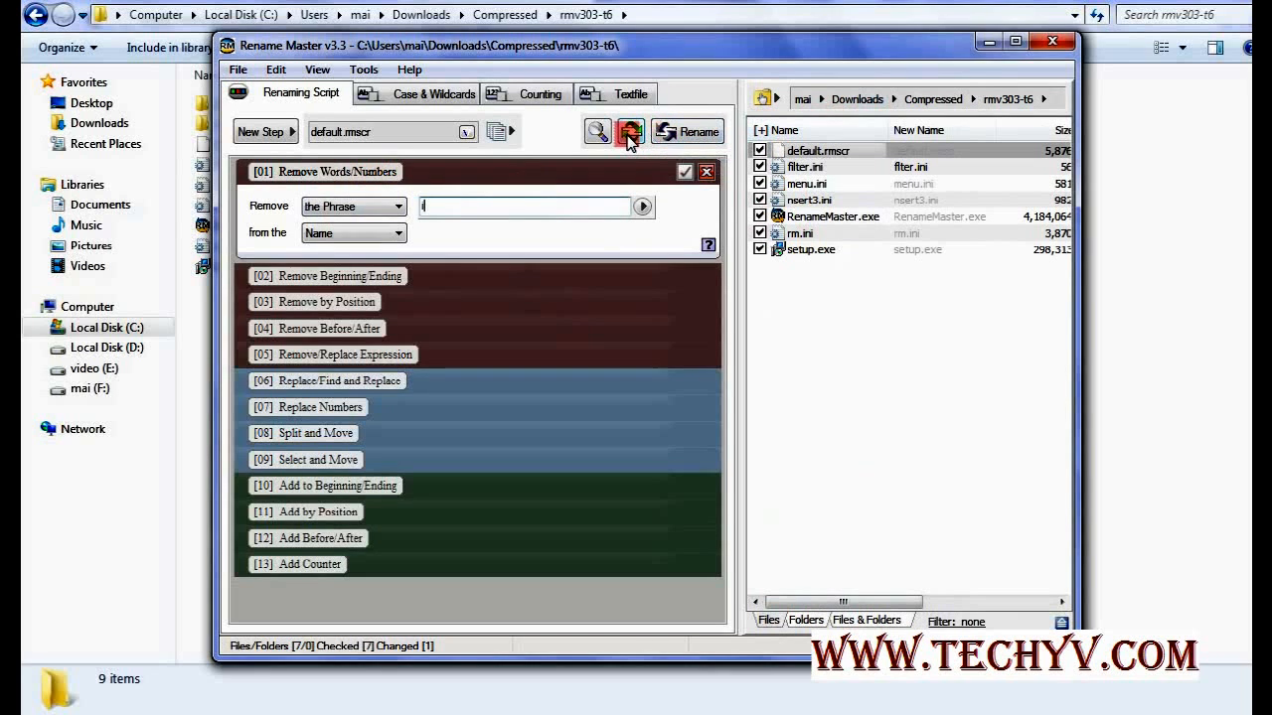
mouse_move(629, 132)
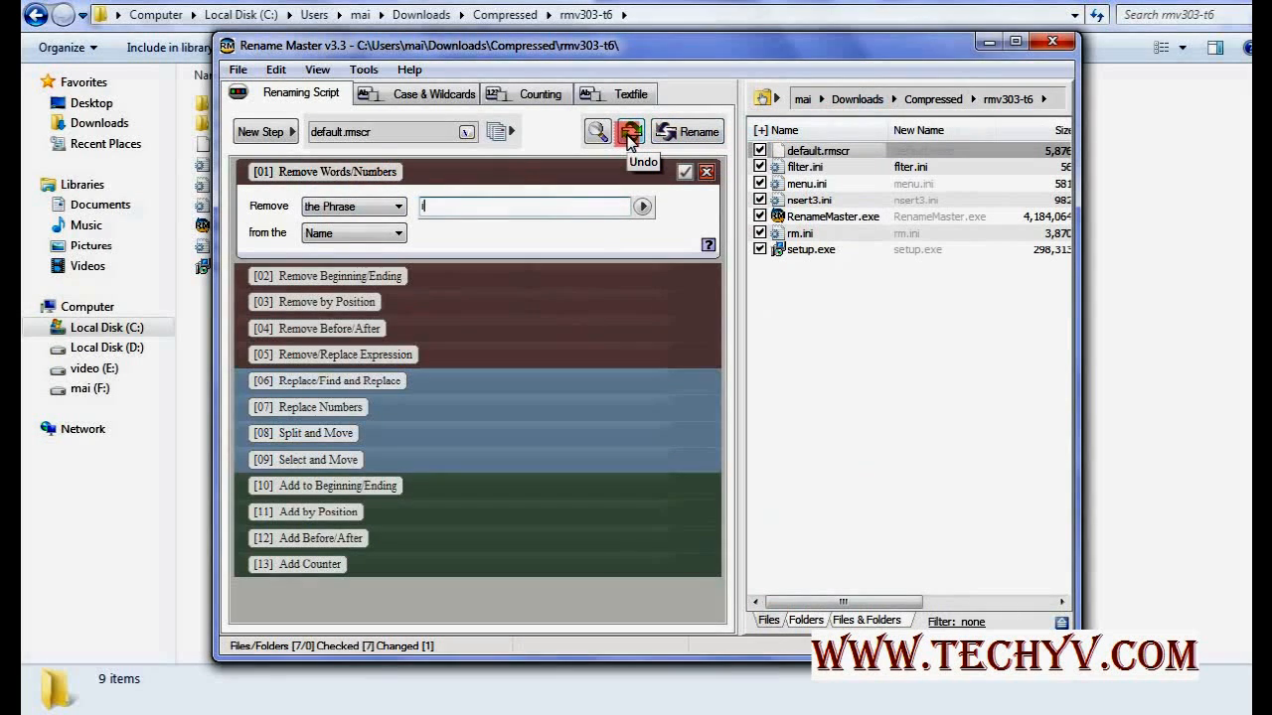
click(629, 131)
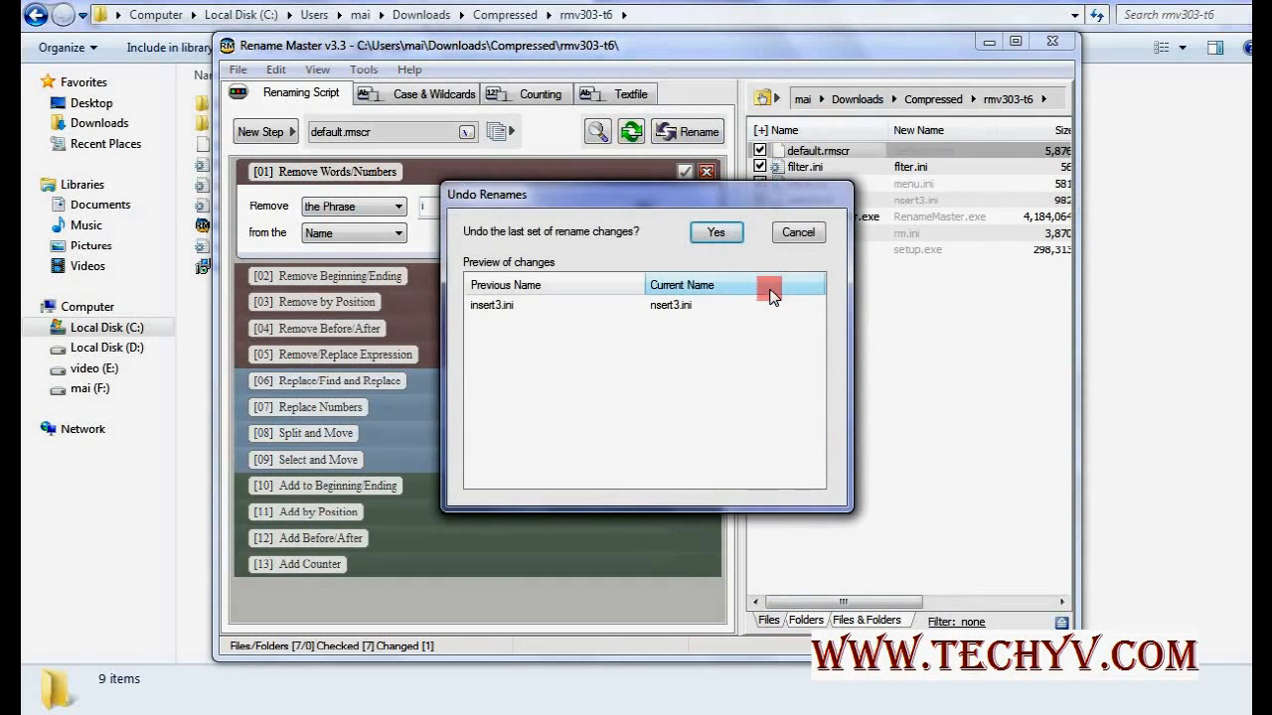
click(491, 305)
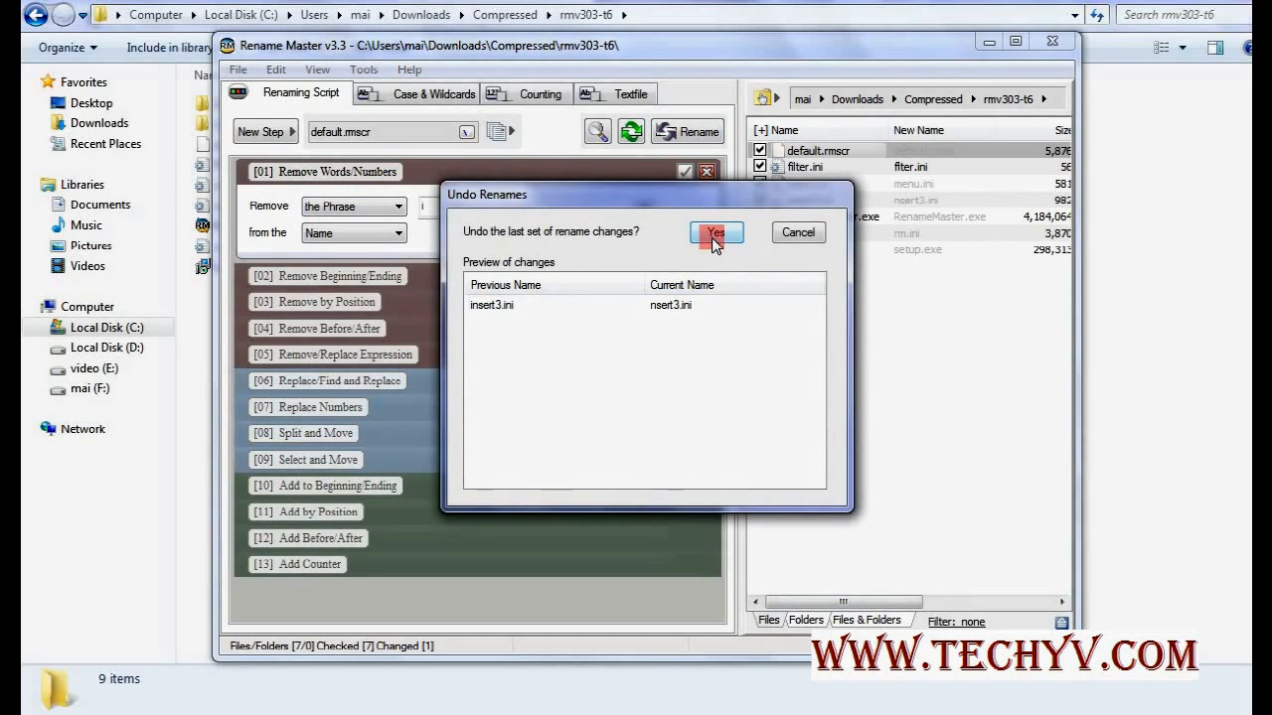
click(715, 231)
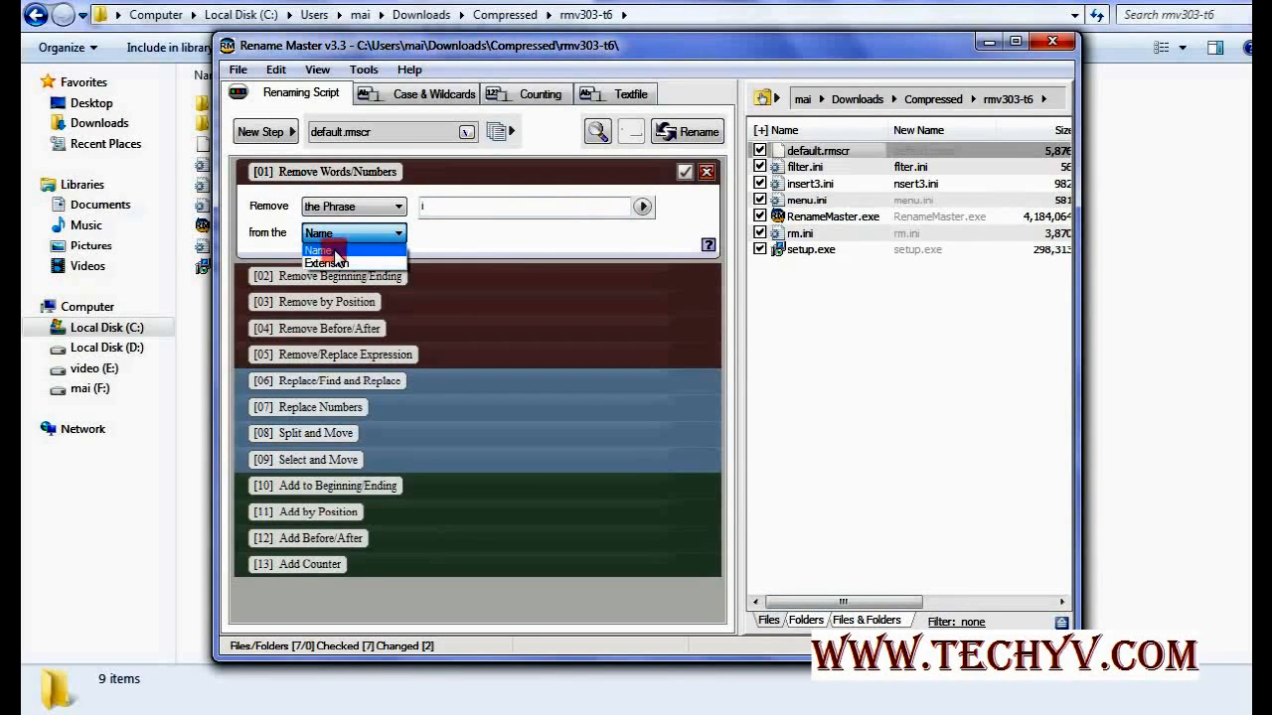
Keep step 01 removing 'i' from Name; expand Remove Beginning/Ending and Position steps.
click(318, 232)
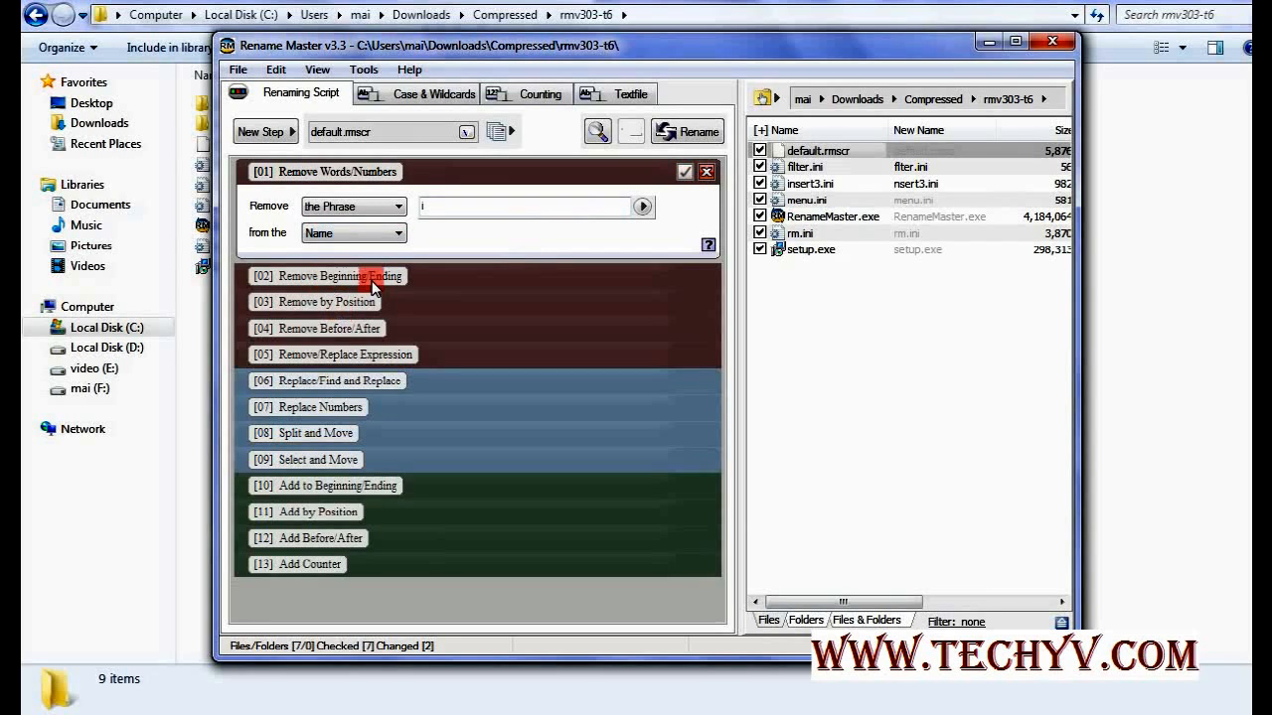
click(326, 276)
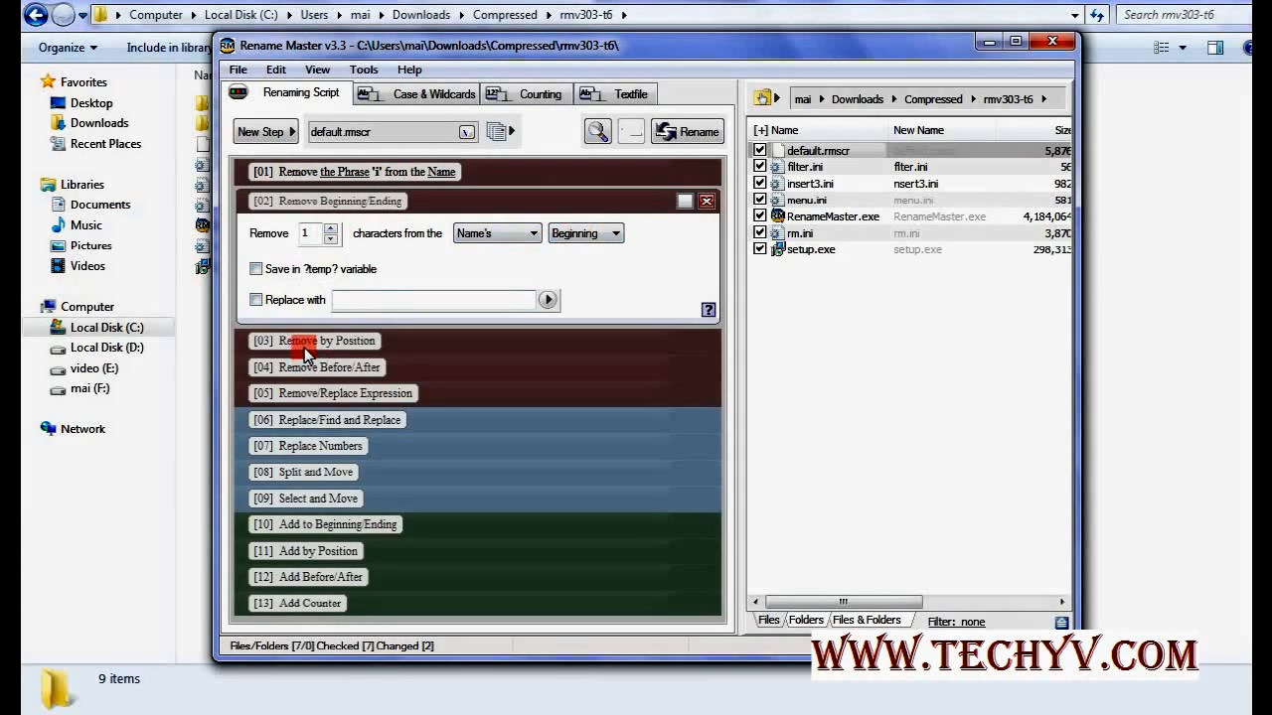
click(314, 340)
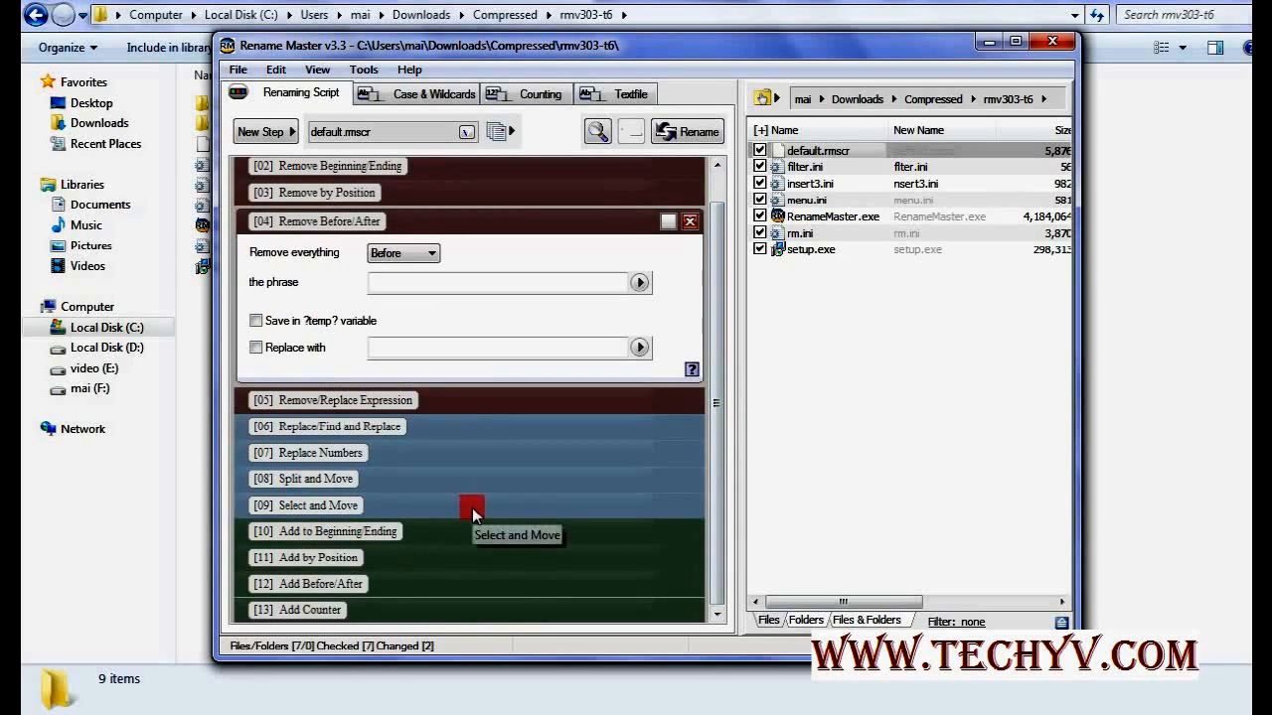
mouse_move(353, 453)
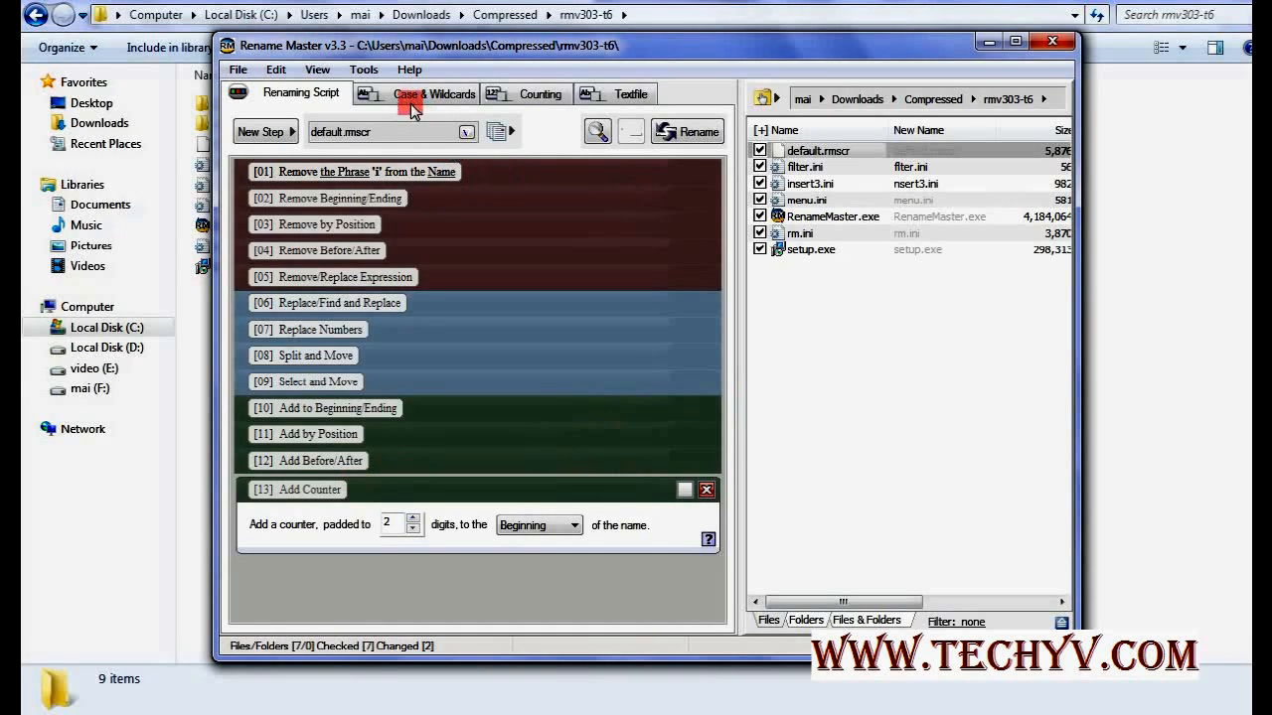
Turn on UPPERCASE case changing and view Counting settings starting at 1, increment 1.
click(435, 92)
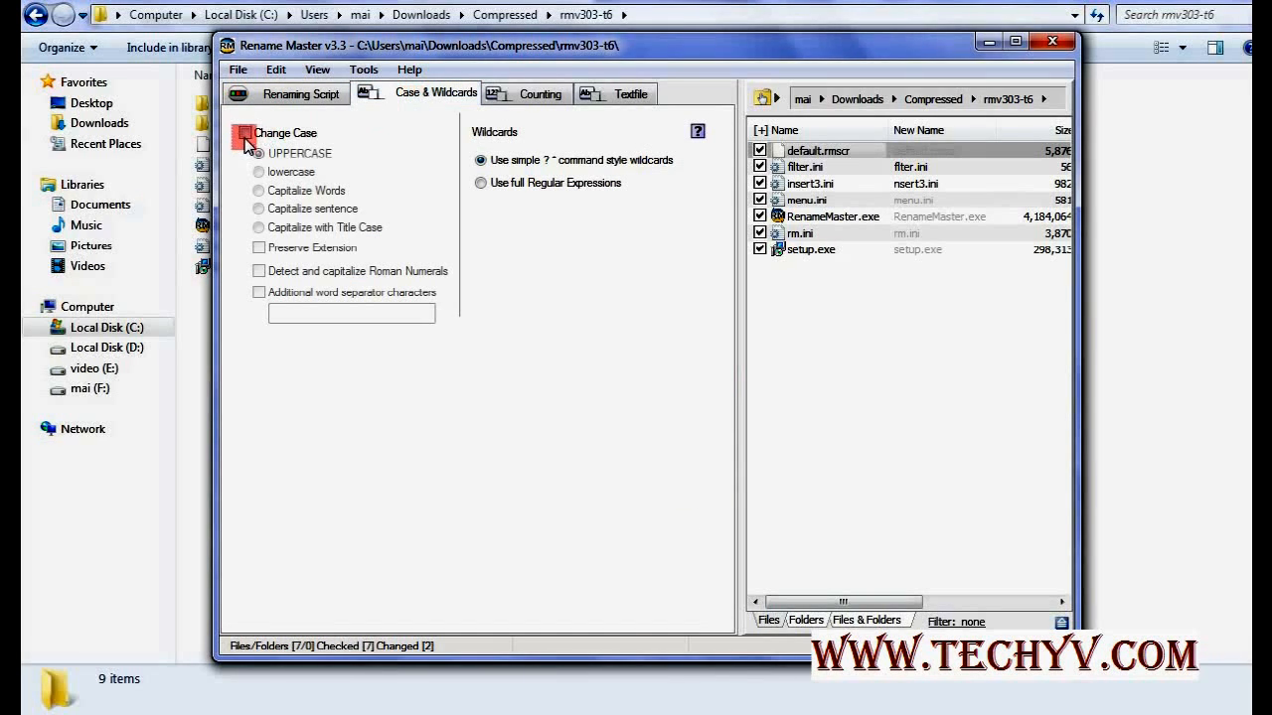
click(245, 132)
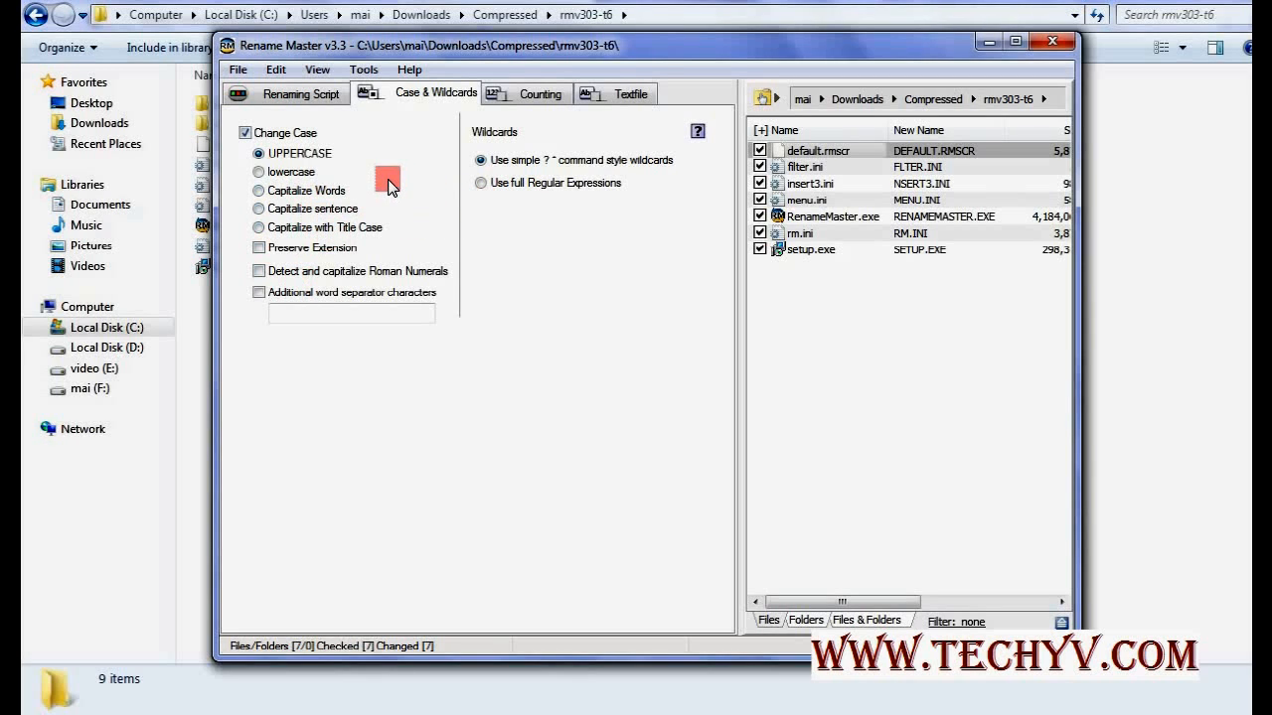
mouse_move(516, 112)
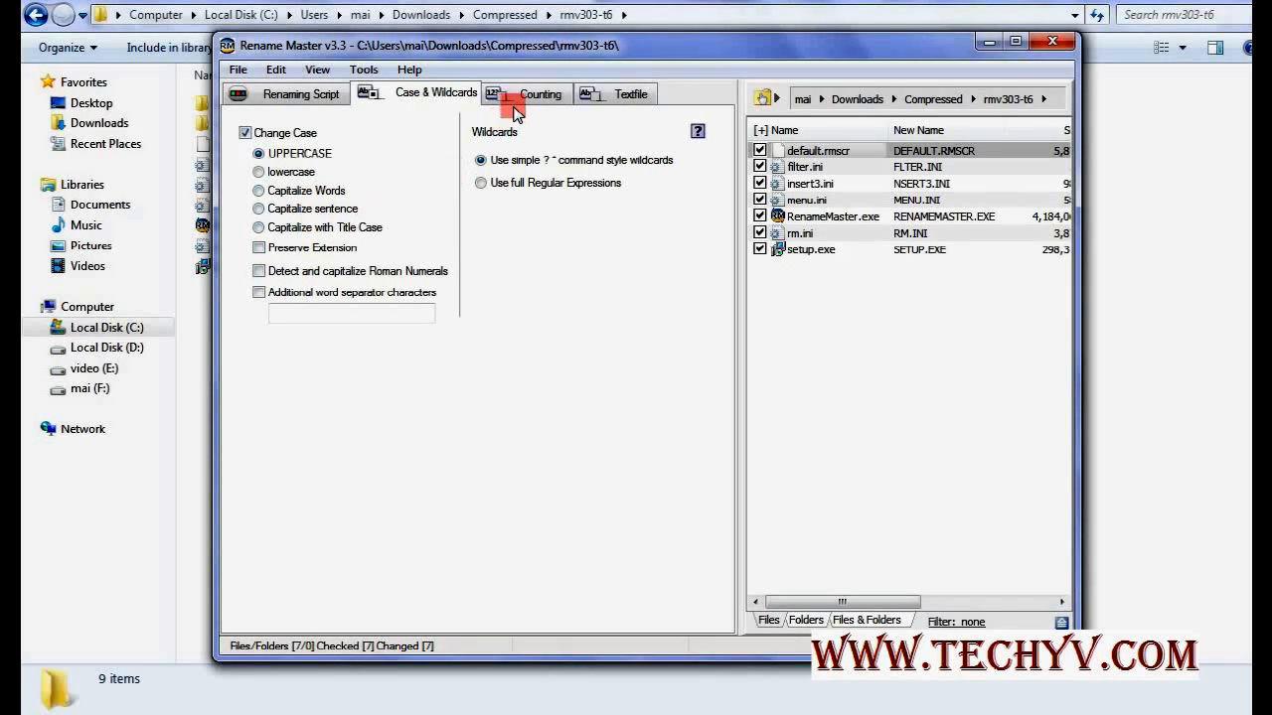
click(540, 93)
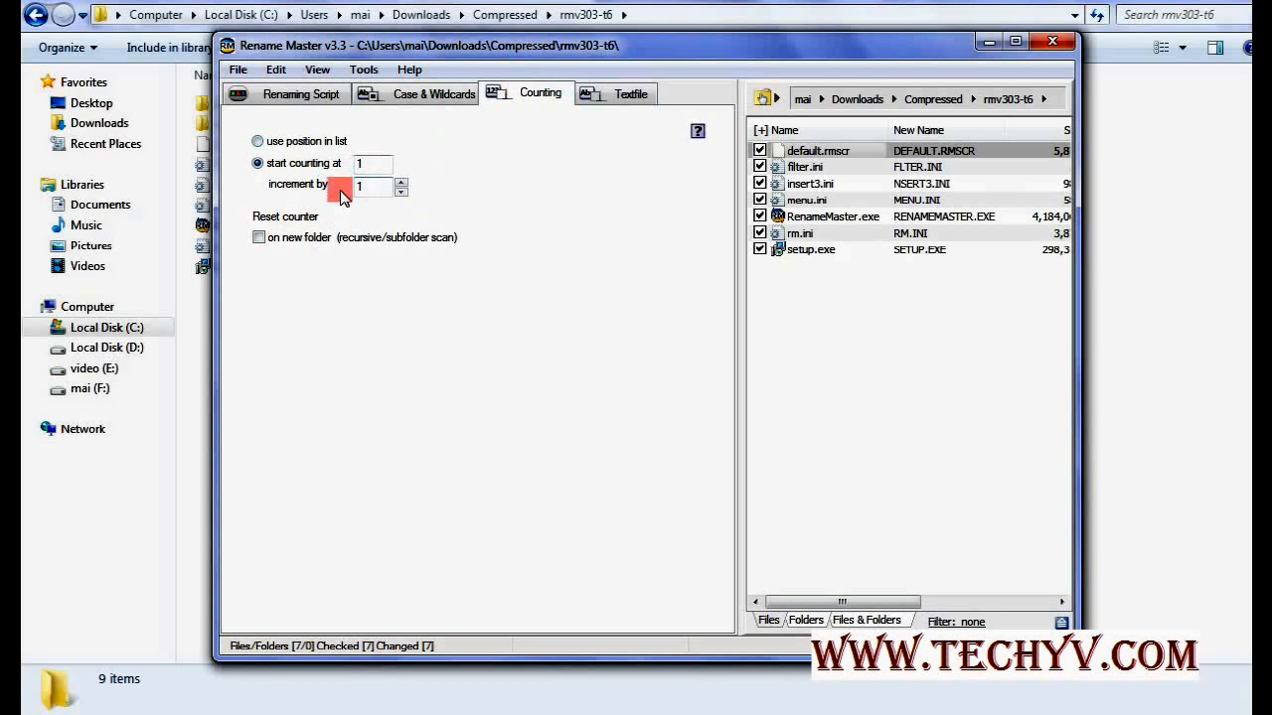
Check the start counting and increment fields, then show the Textfile import options.
click(257, 163)
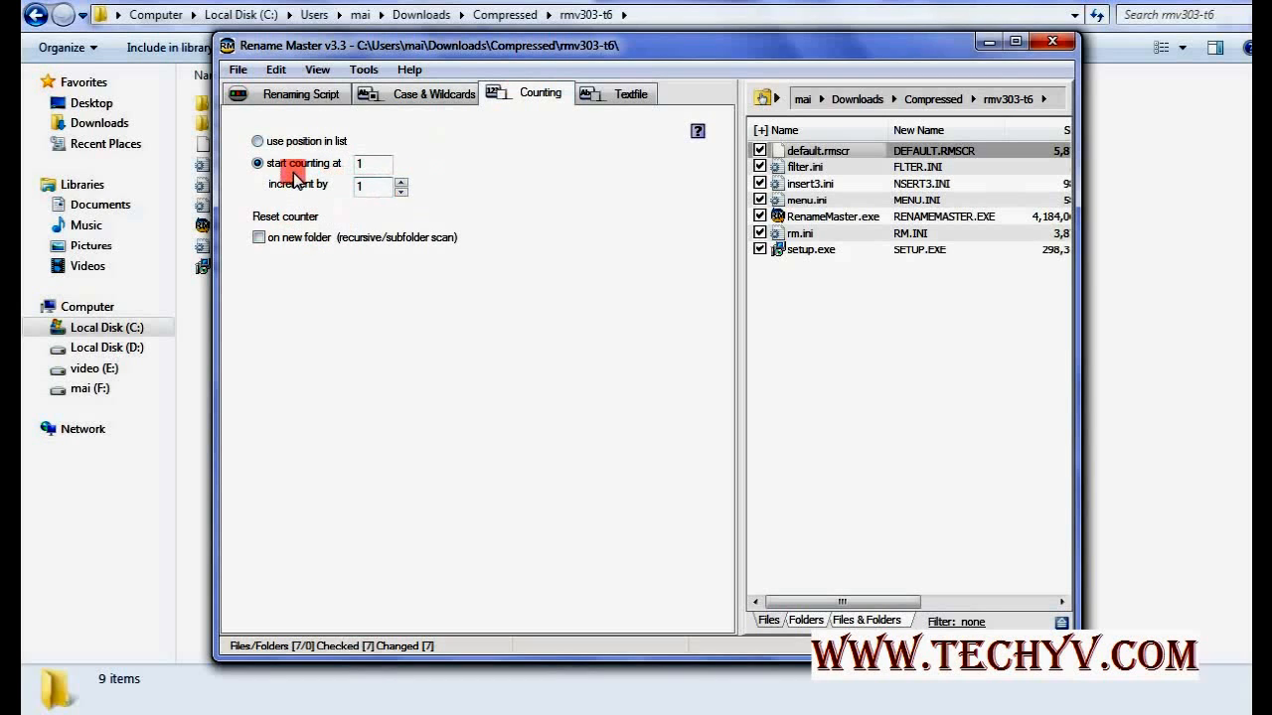
click(401, 180)
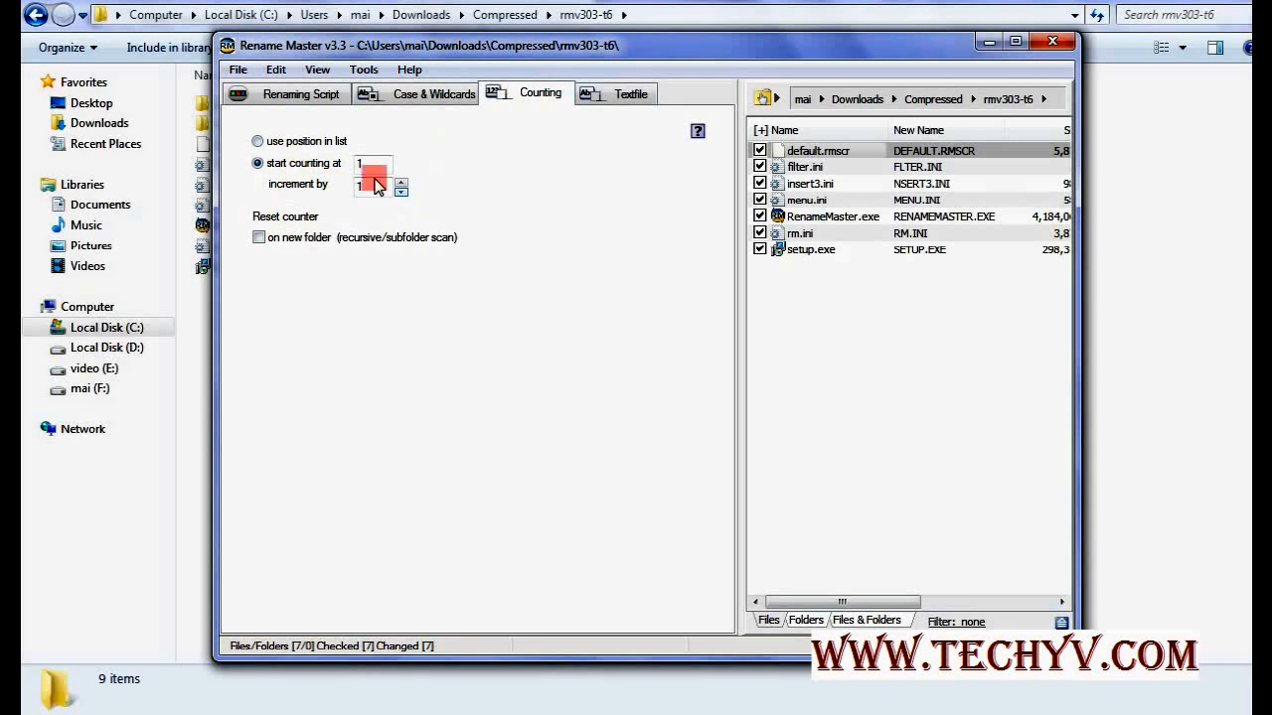
click(631, 93)
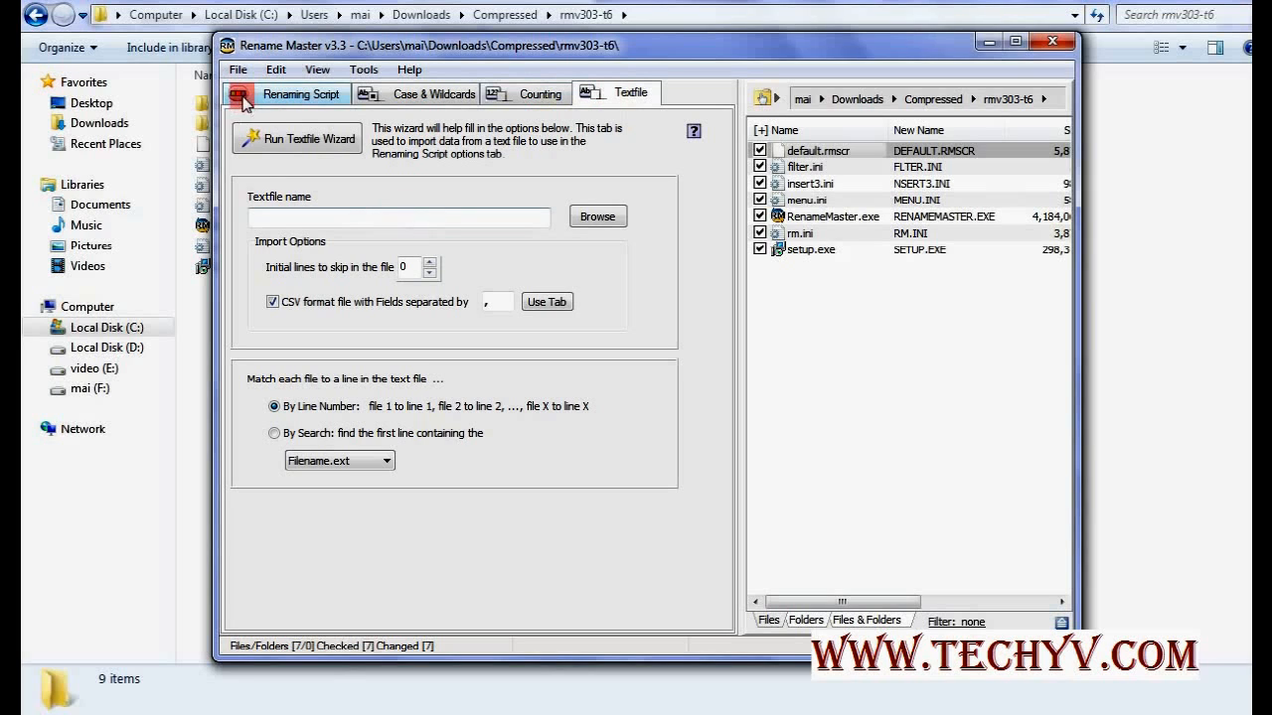
Browse the File, Edit, View and Tools menus, then choose Tools > Configuration.
click(237, 70)
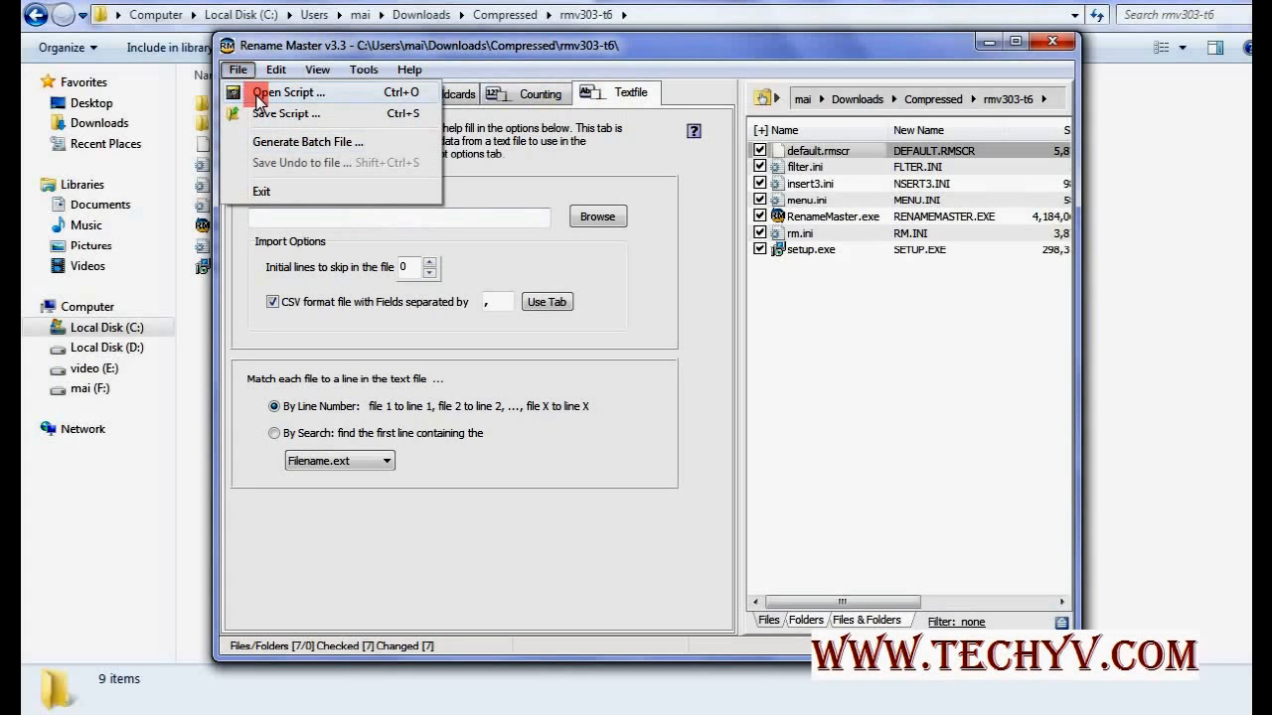
click(277, 70)
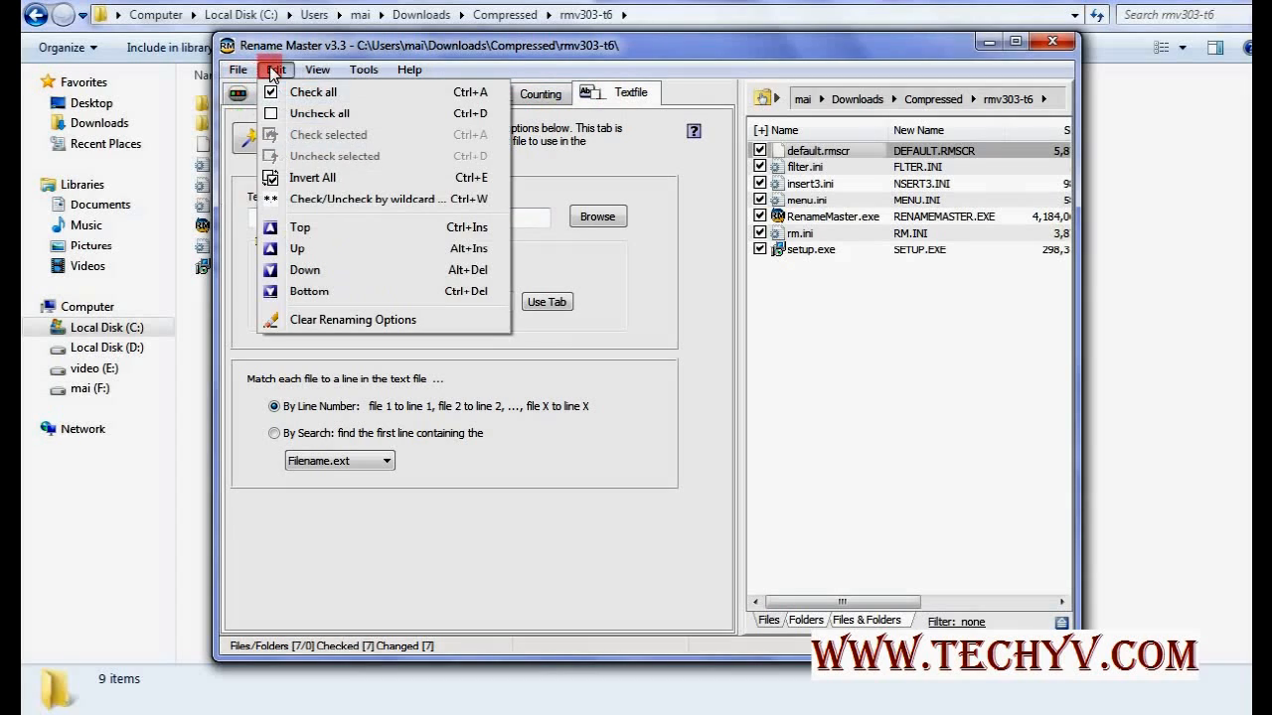
click(317, 70)
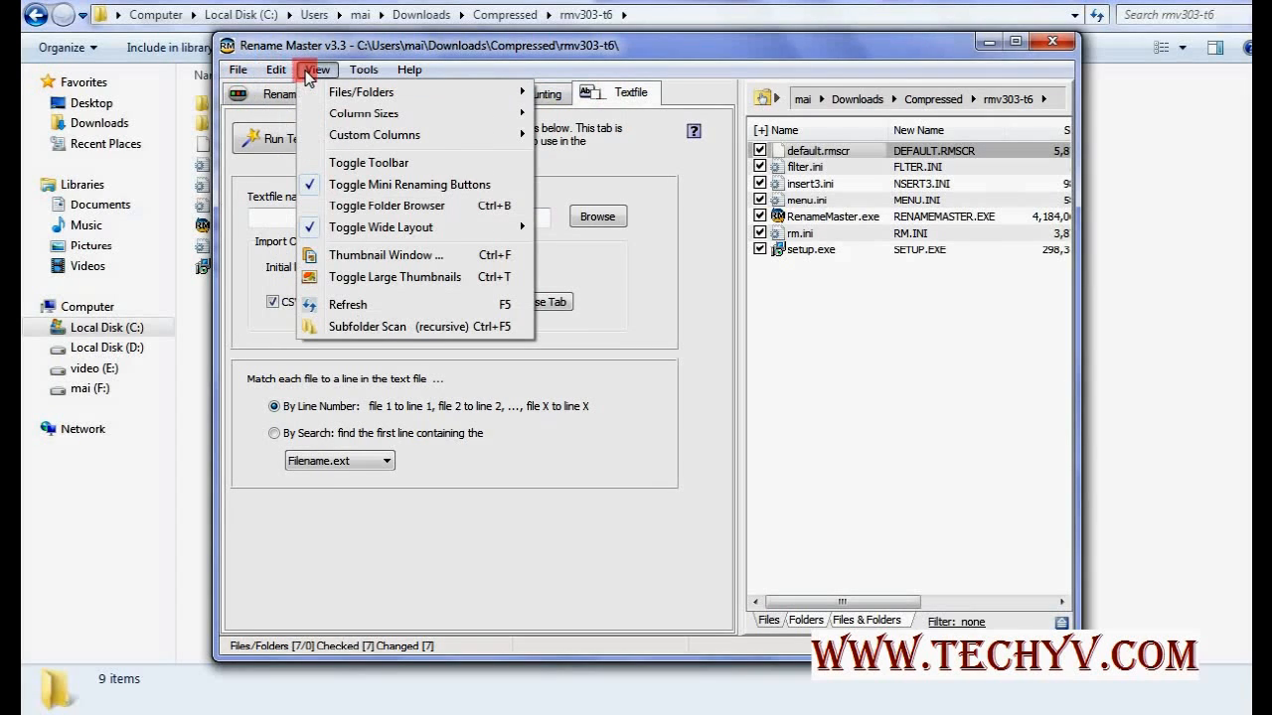
mouse_move(350, 75)
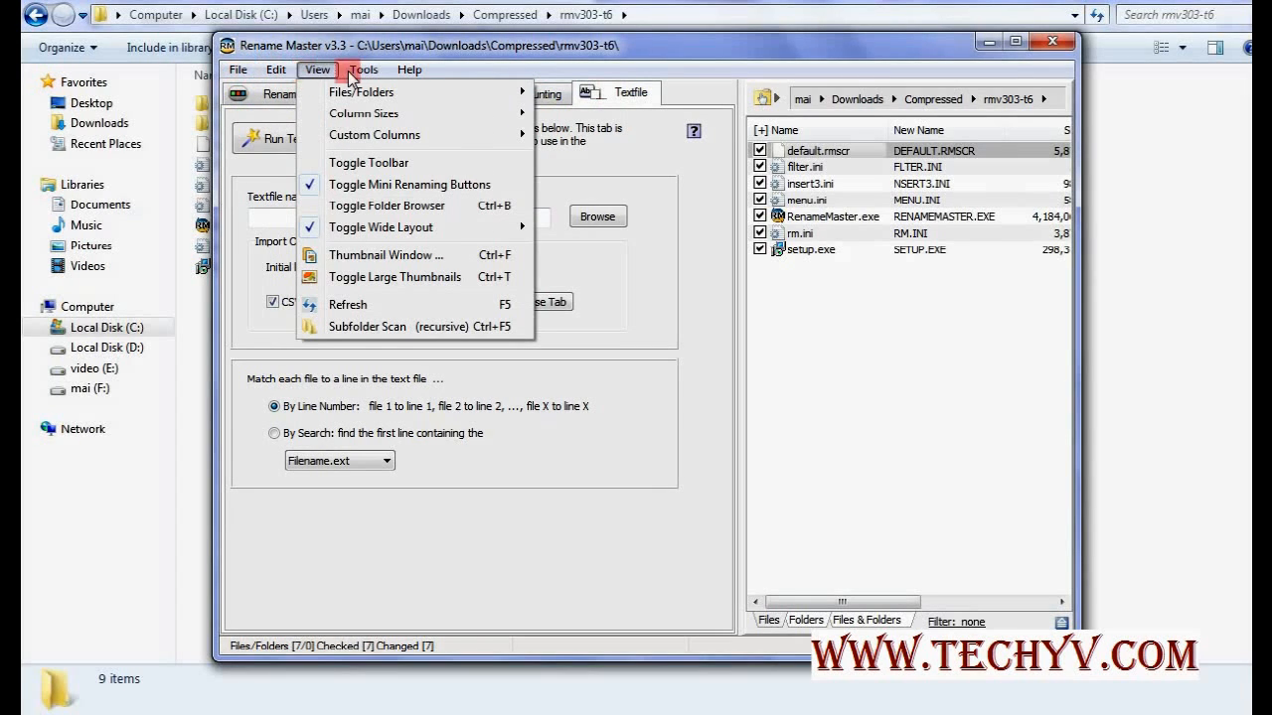
click(364, 70)
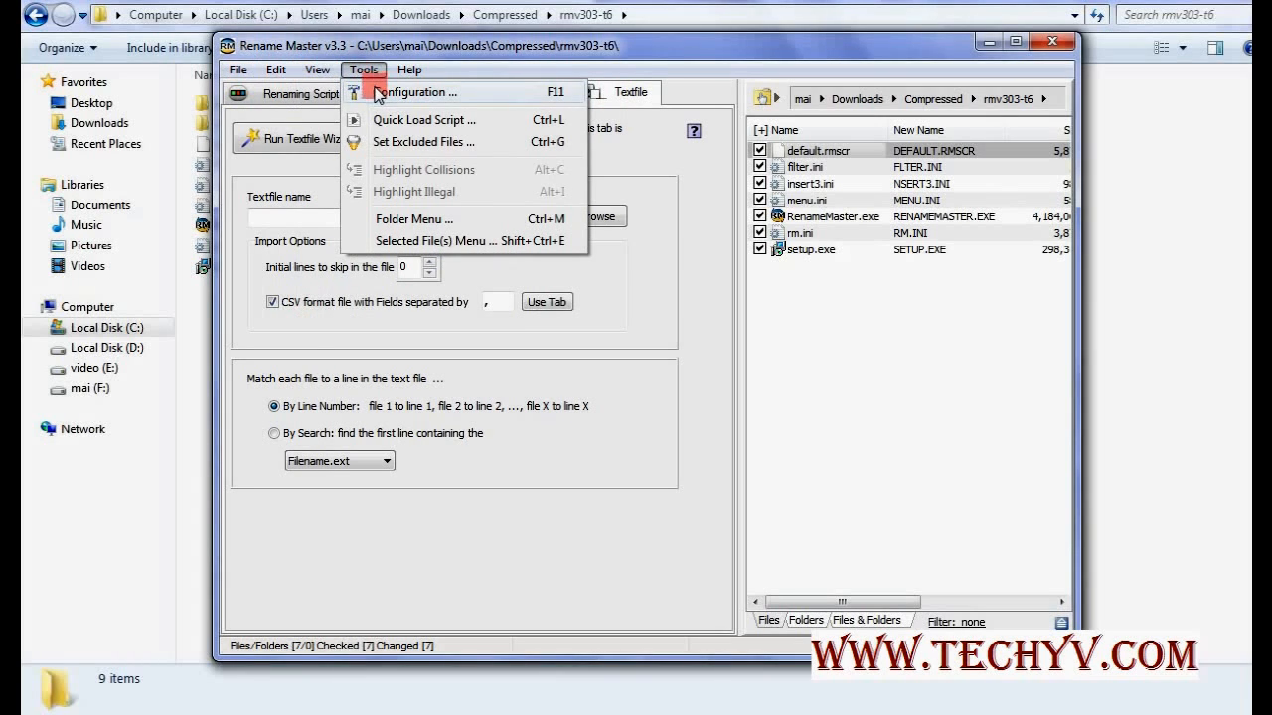
click(419, 92)
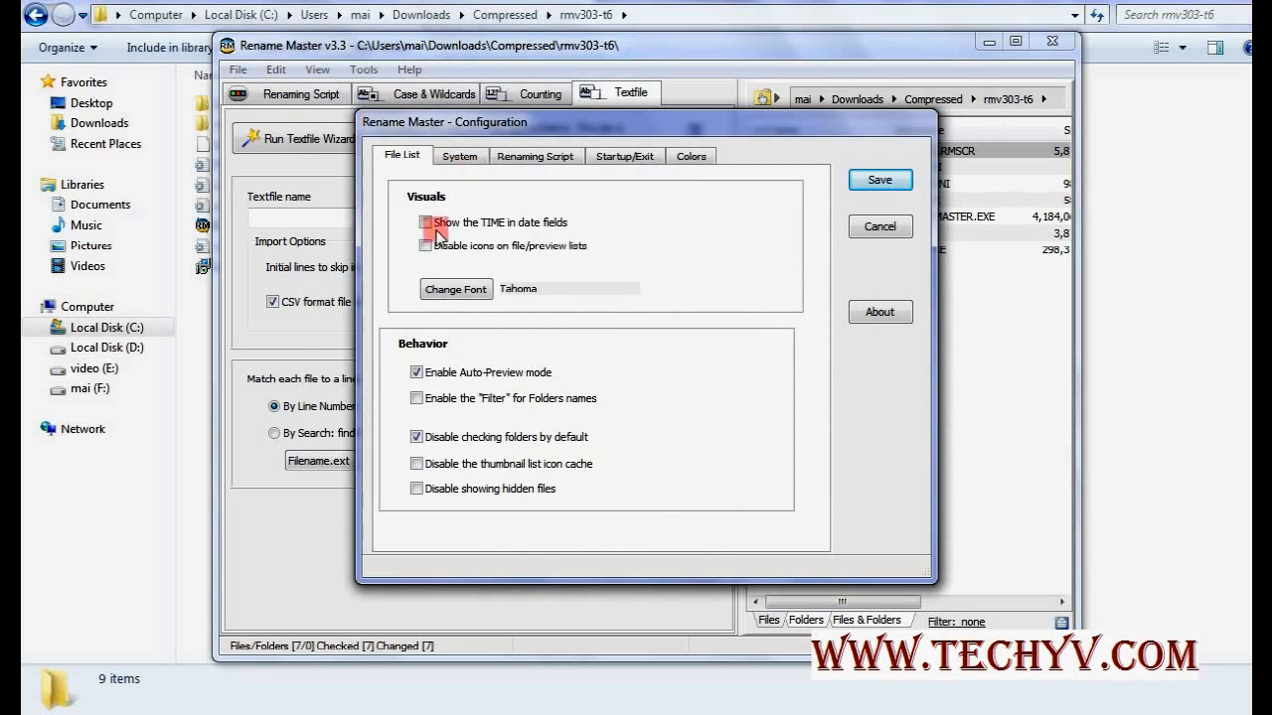
View the System, Renaming Script, Startup/Exit and Colors pages, then cancel the dialog.
click(461, 156)
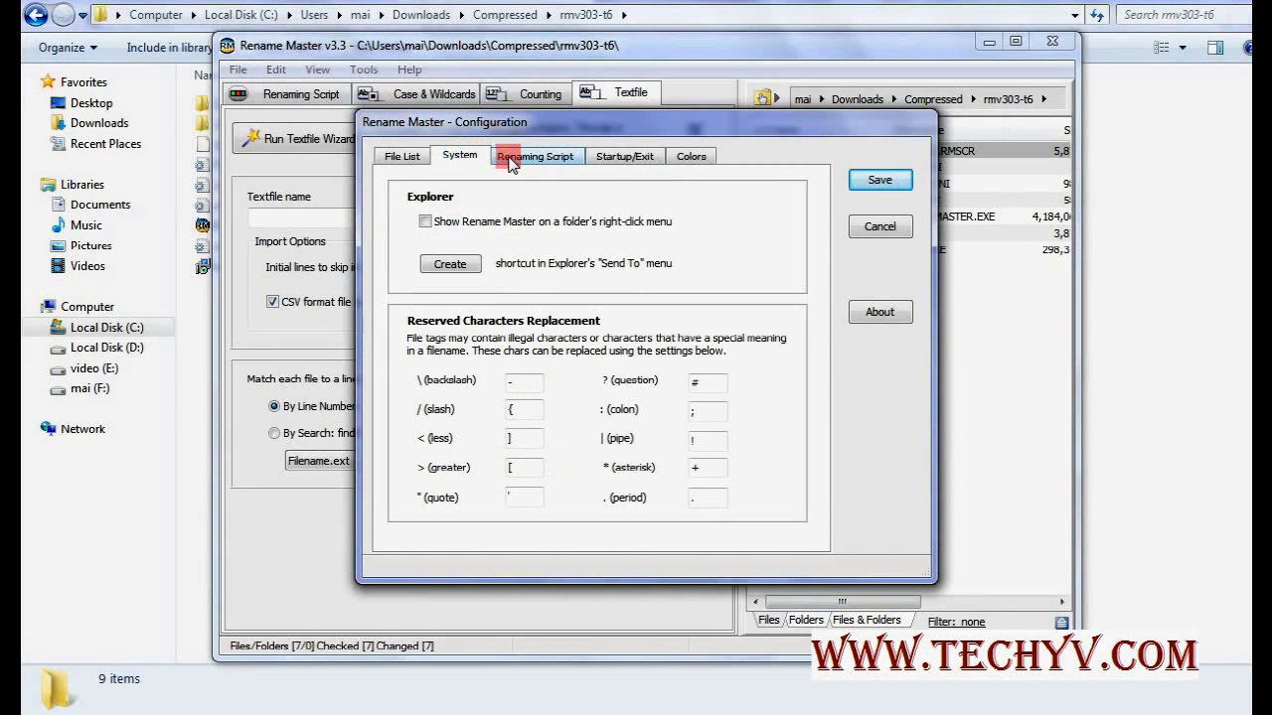
click(535, 155)
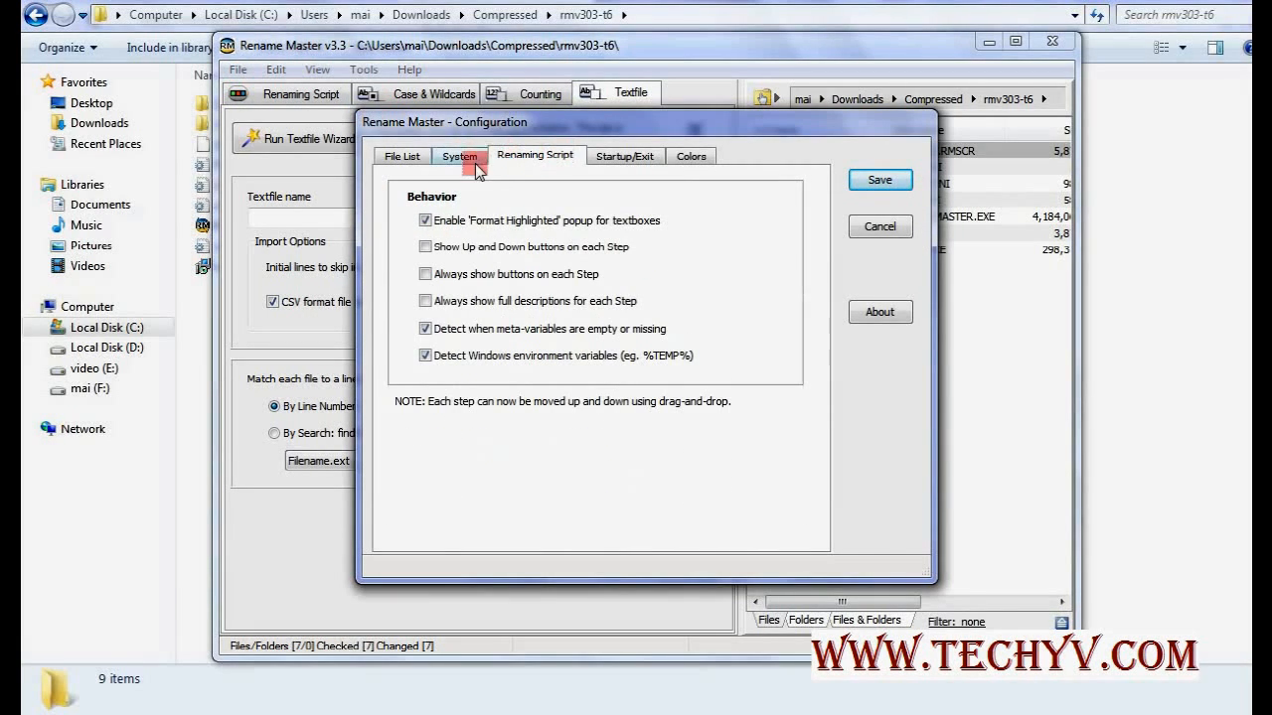
click(624, 155)
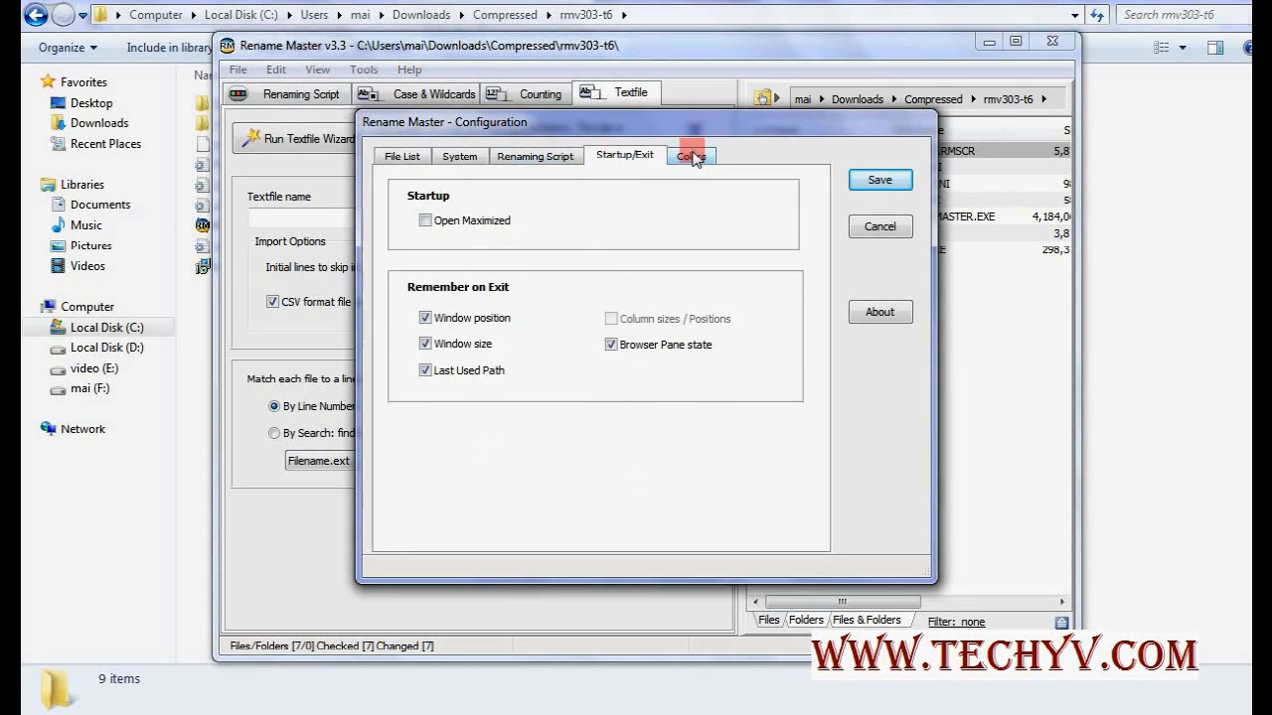
click(690, 155)
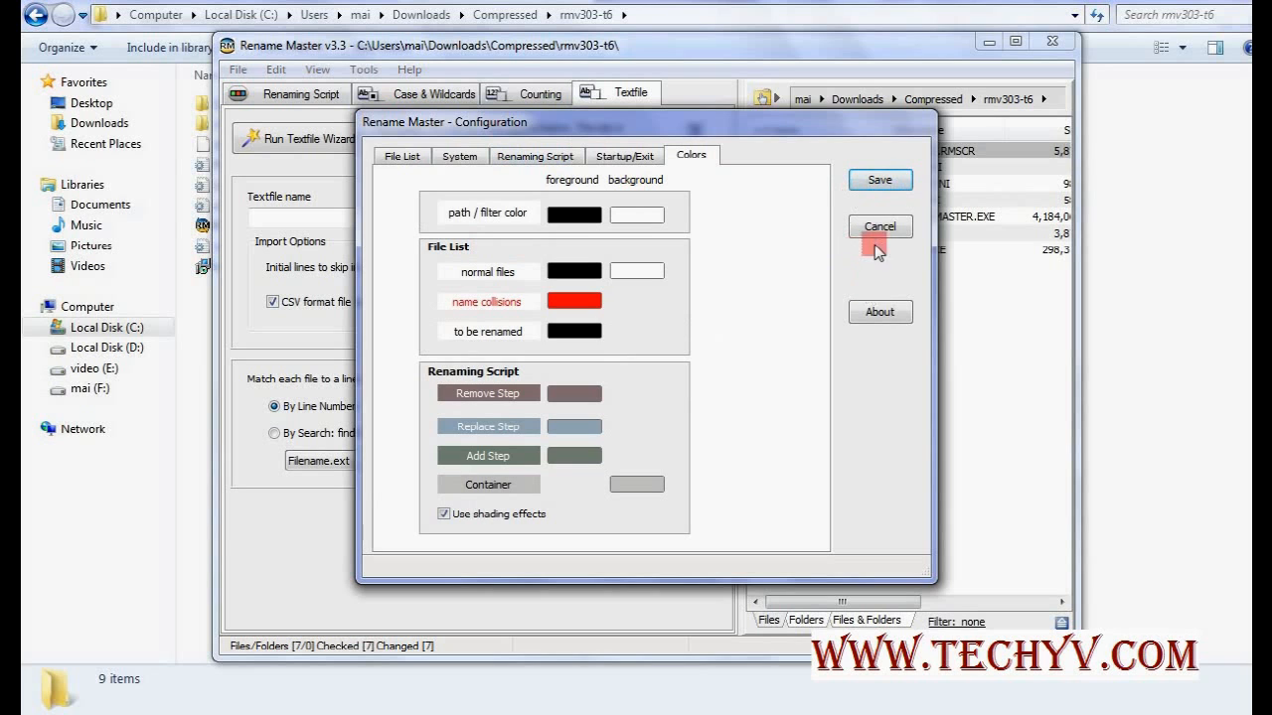
click(879, 225)
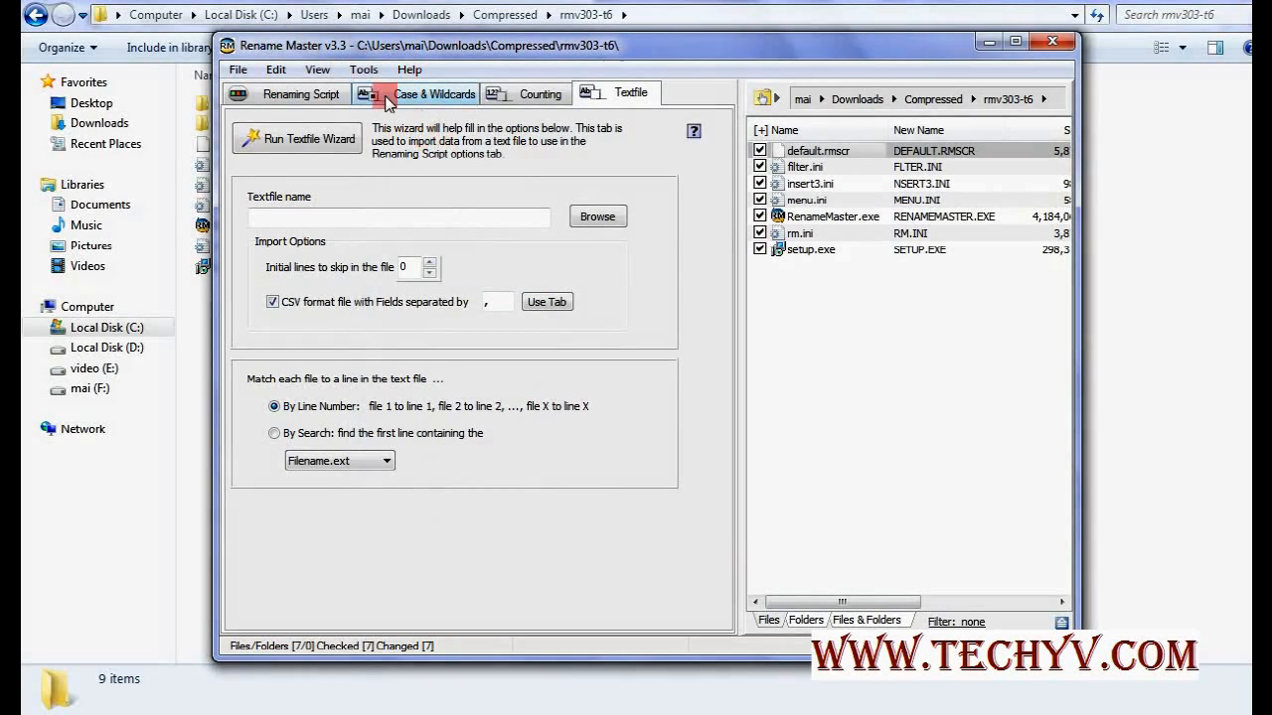
mouse_move(436, 118)
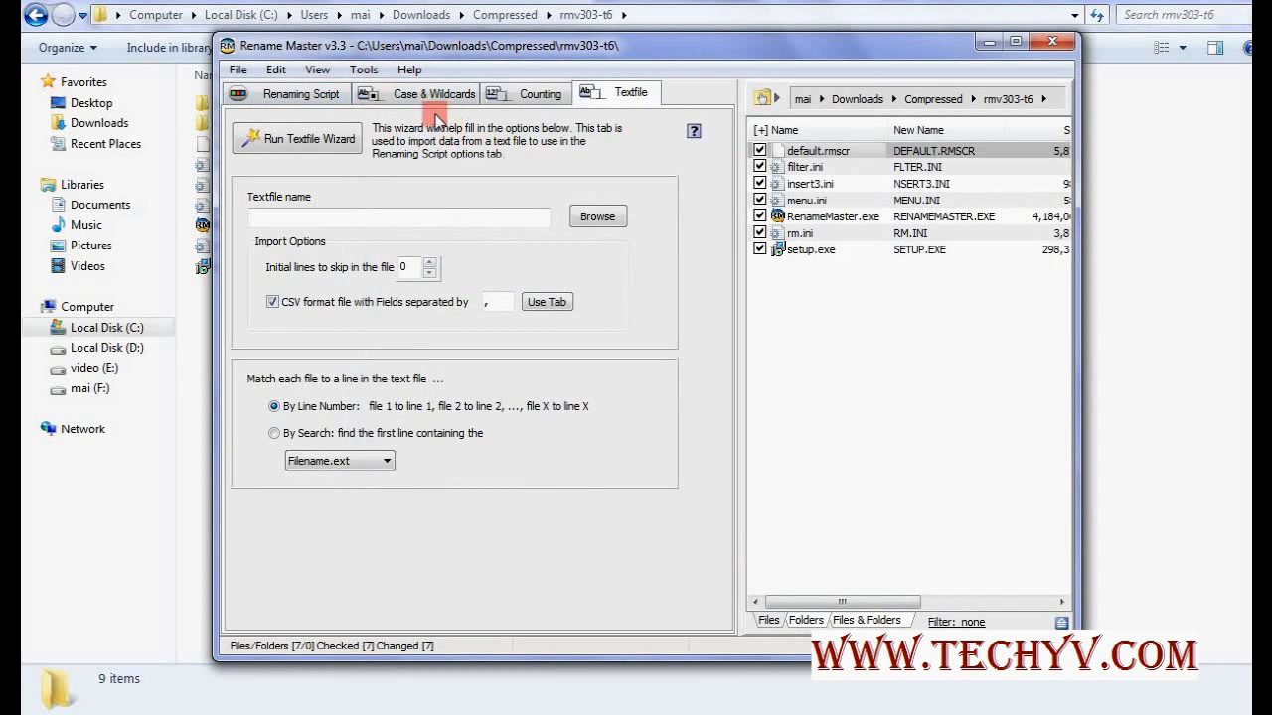